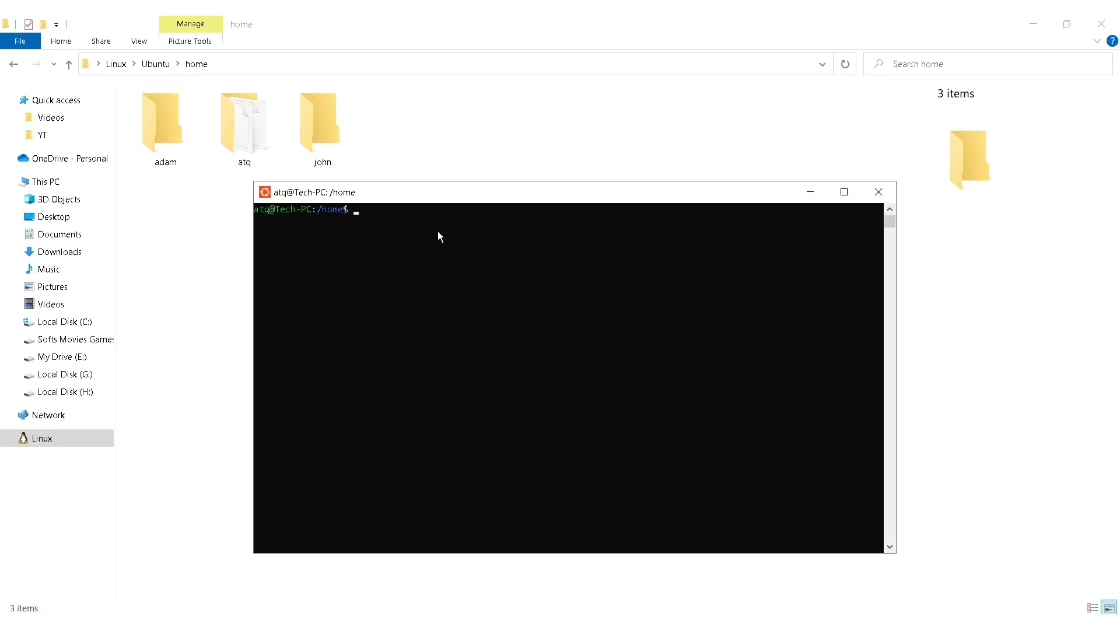
Step: Attempt mkdir abc, list /home, and attempt rmdir on a user folder, both denied permission
{"action": "type", "text": "mkdir"}
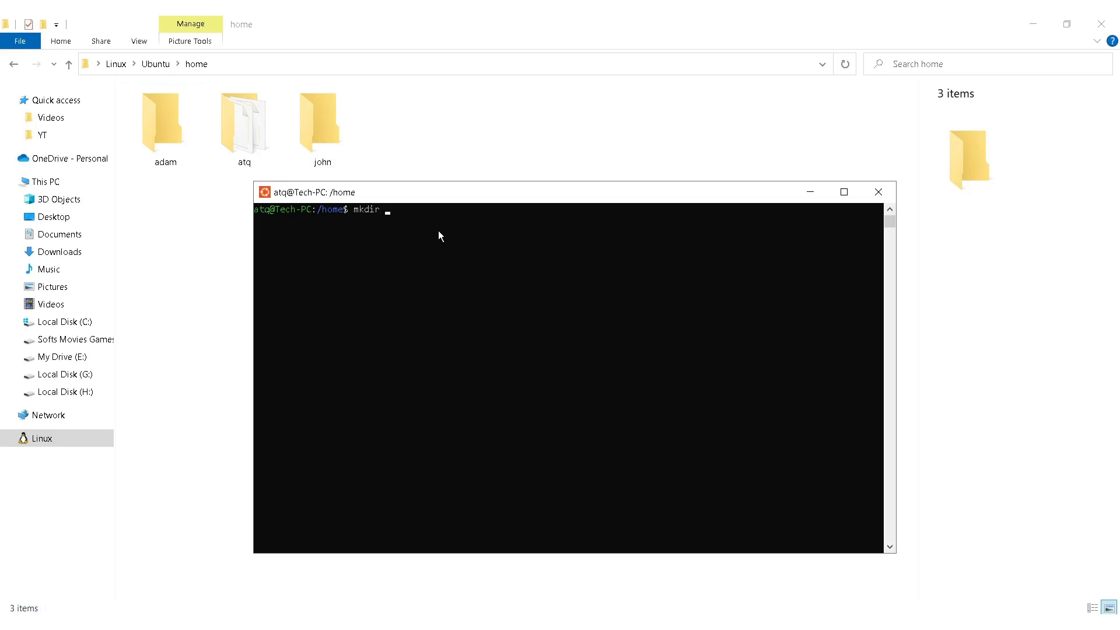
{"action": "type", "text": "abc"}
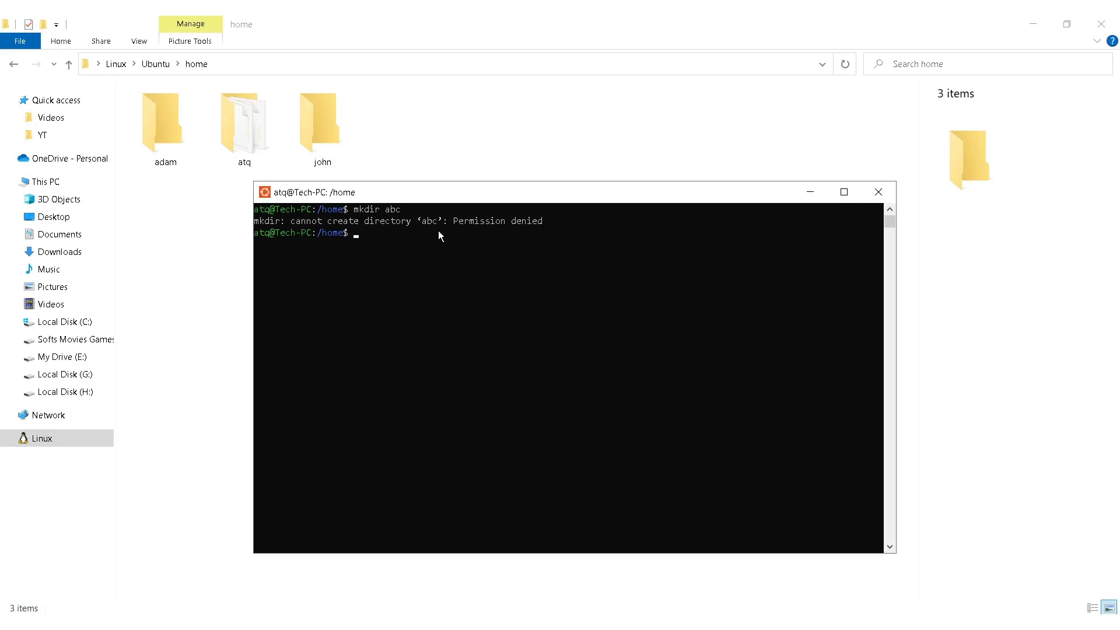
{"action": "type", "text": "ls"}
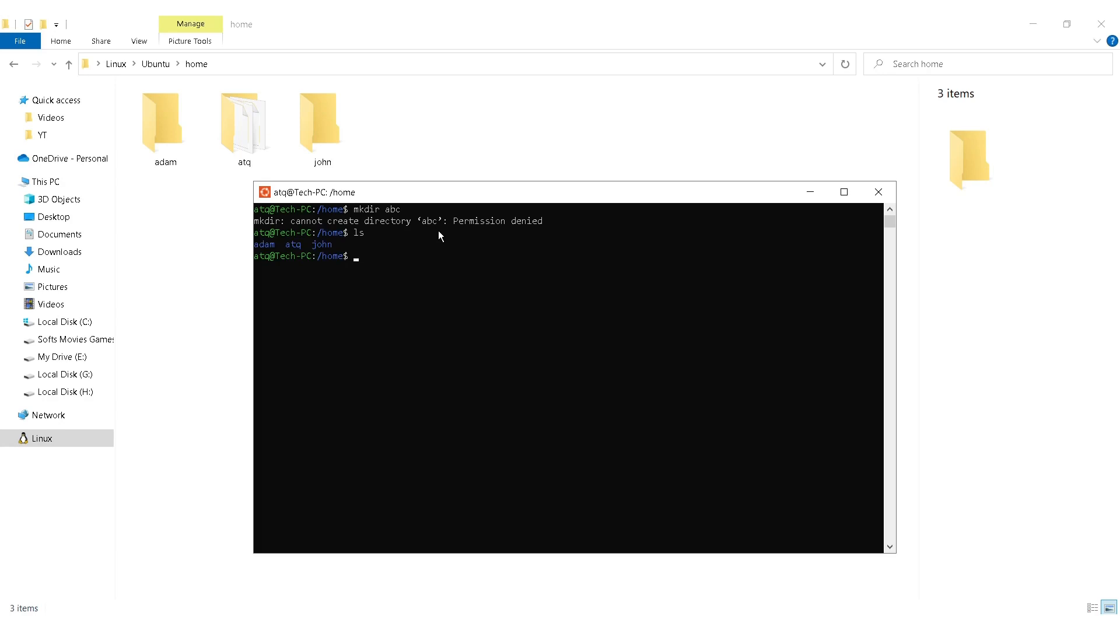
{"action": "type", "text": "rmdir john"}
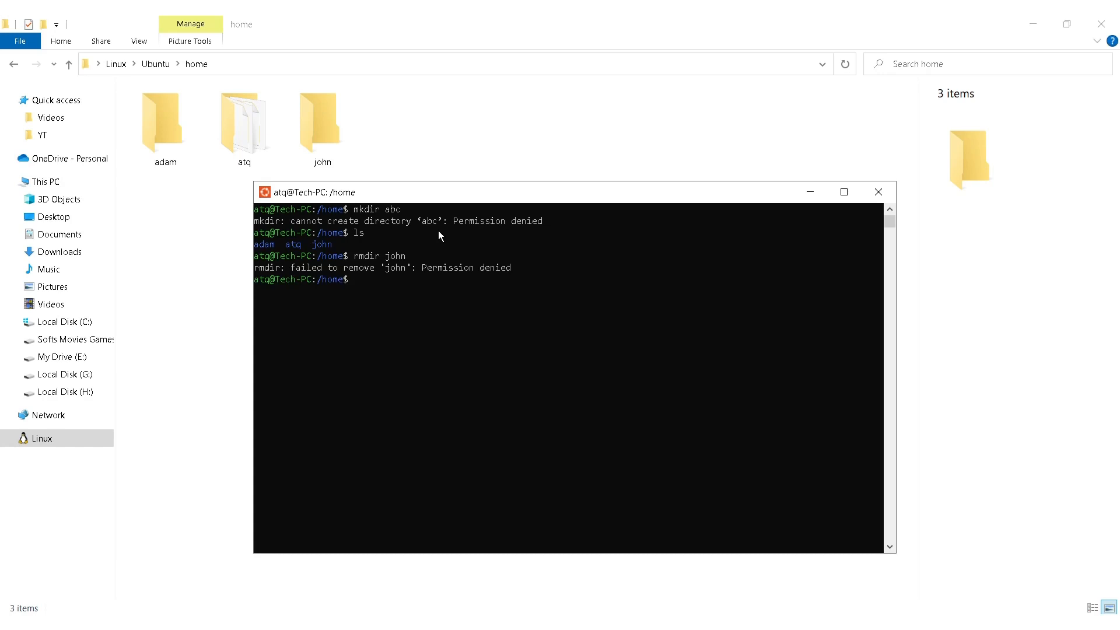
{"action": "mouse_move", "coordinate": [502, 114]}
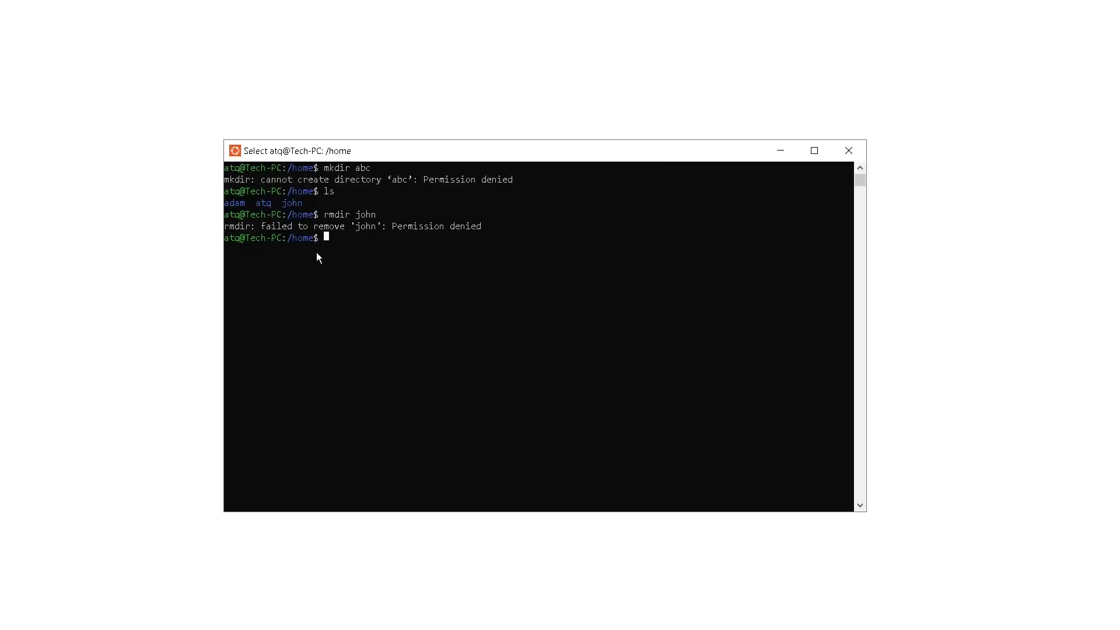
{"action": "mouse_move", "coordinate": [322, 249]}
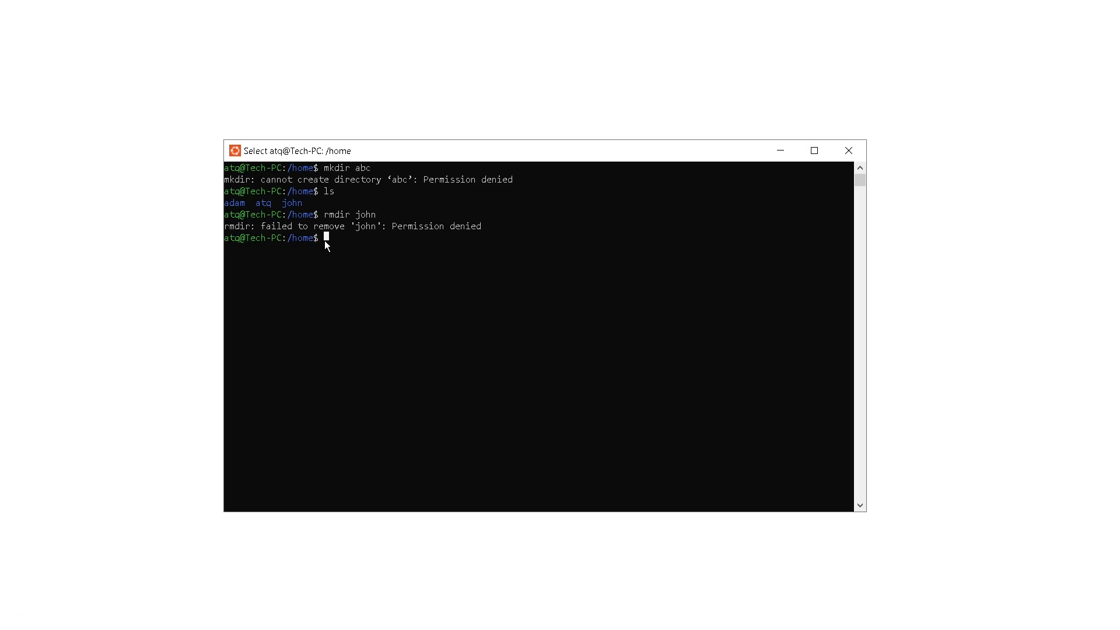
{"action": "mouse_move", "coordinate": [256, 239]}
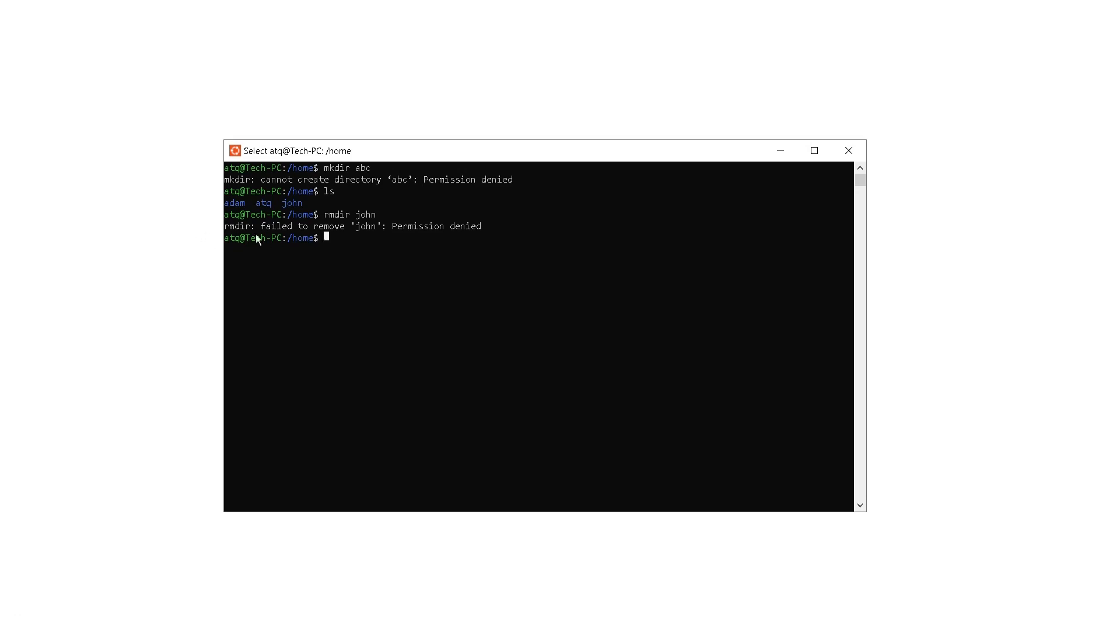
{"action": "mouse_move", "coordinate": [351, 247]}
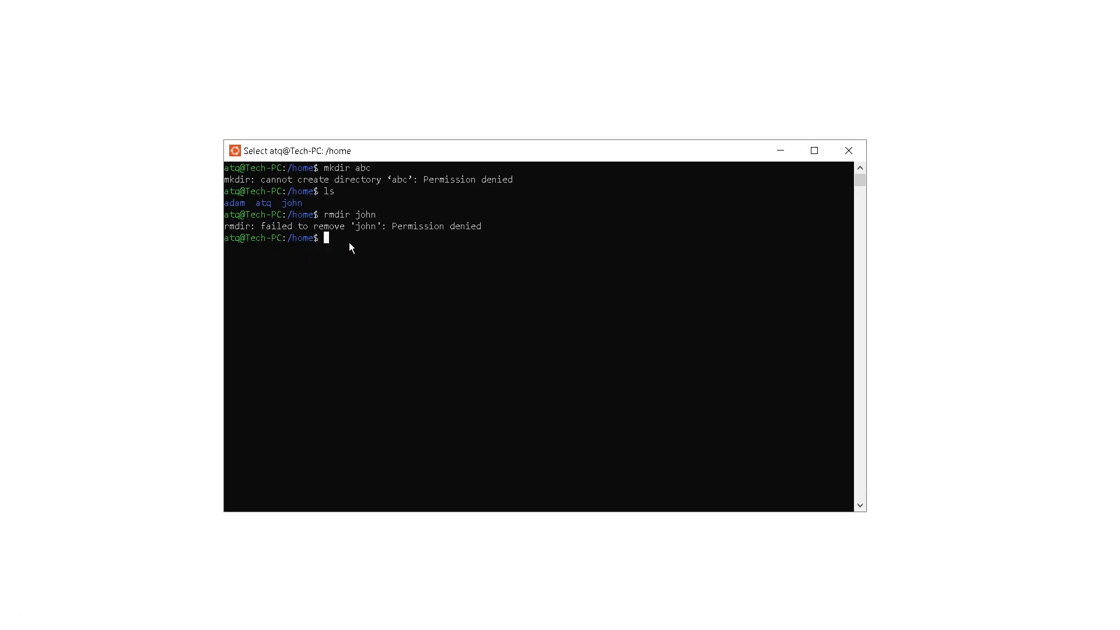
{"action": "mouse_move", "coordinate": [350, 142]}
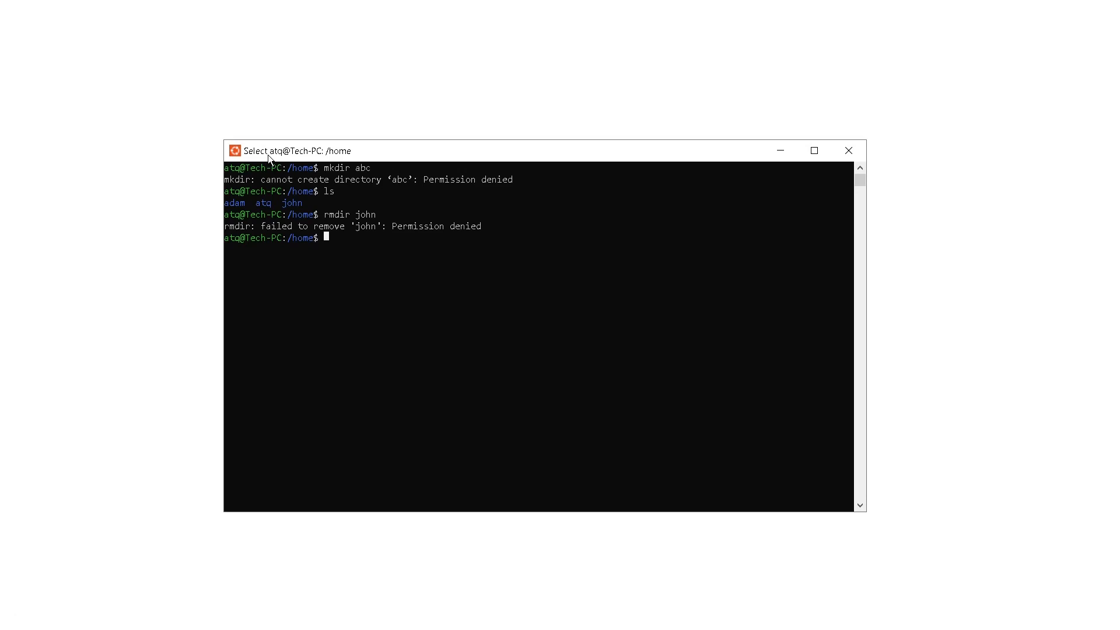
{"action": "mouse_move", "coordinate": [406, 215]}
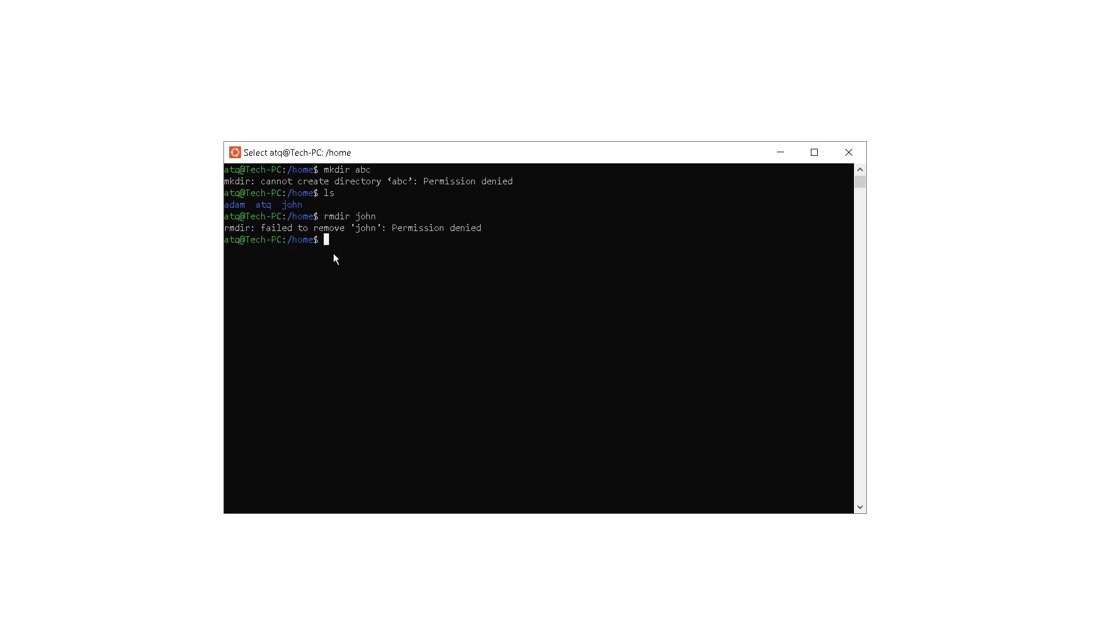
Step: Become root with sudo su and list /home showing adam, atq and john
{"action": "type", "text": "su"}
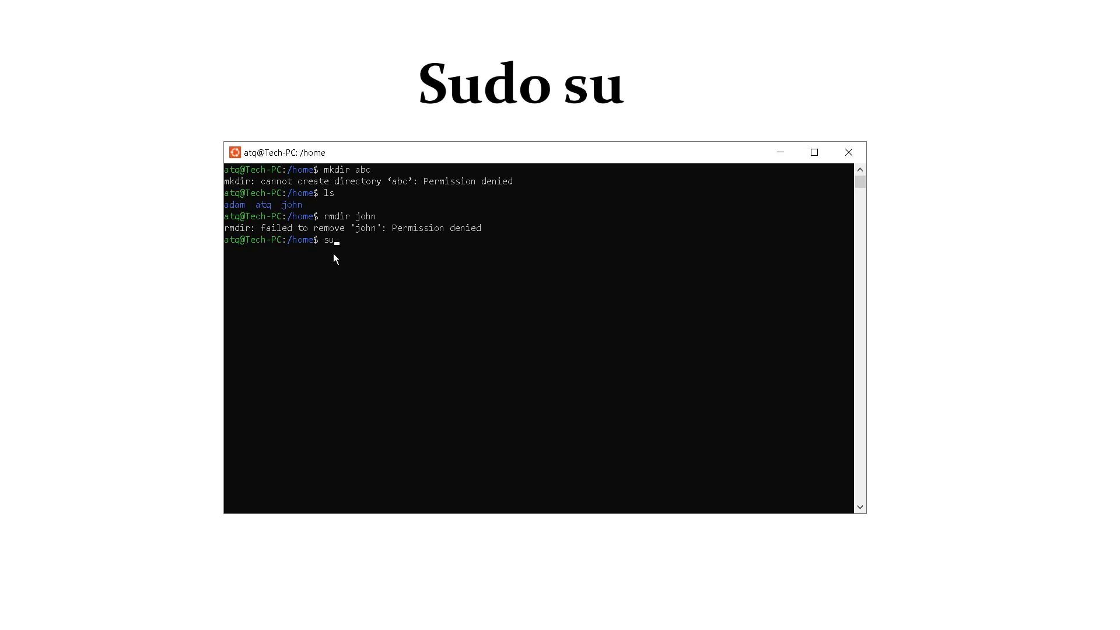
{"action": "type", "text": "sudo su"}
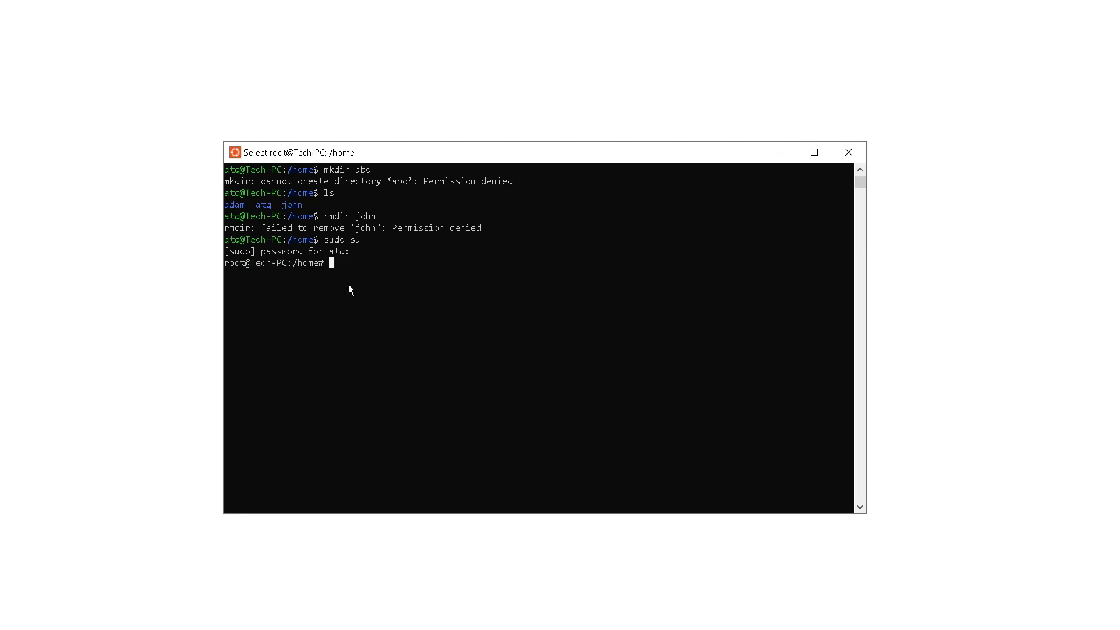
{"action": "type", "text": ";l"}
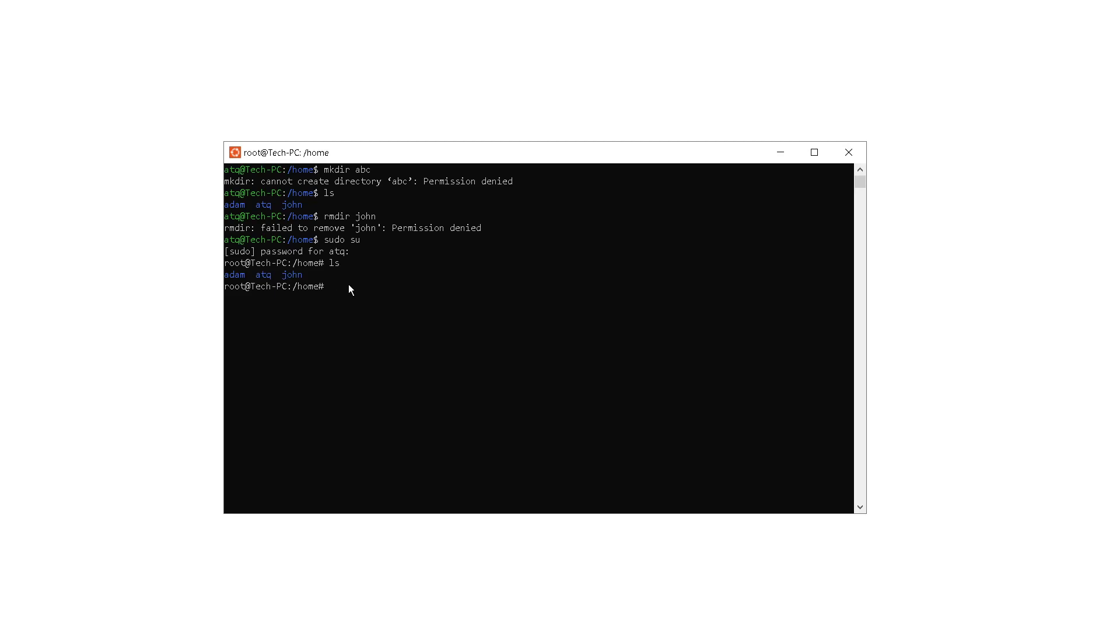
Step: Create the abc folder as root and list /home showing abc, adam, atq and john
{"action": "type", "text": "mkdir"}
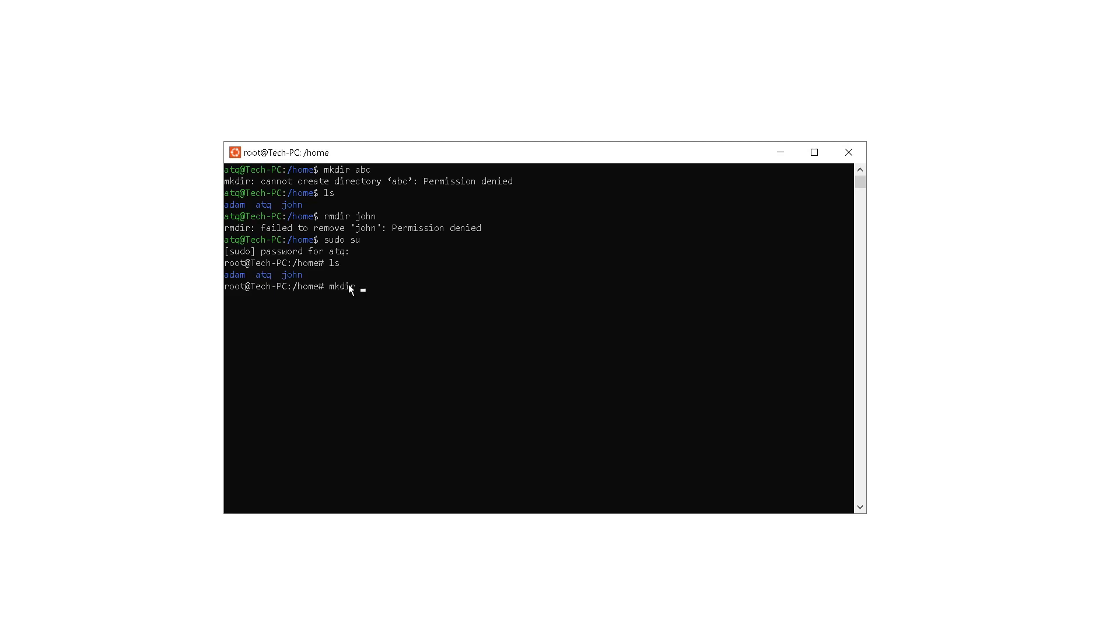
{"action": "type", "text": "abc"}
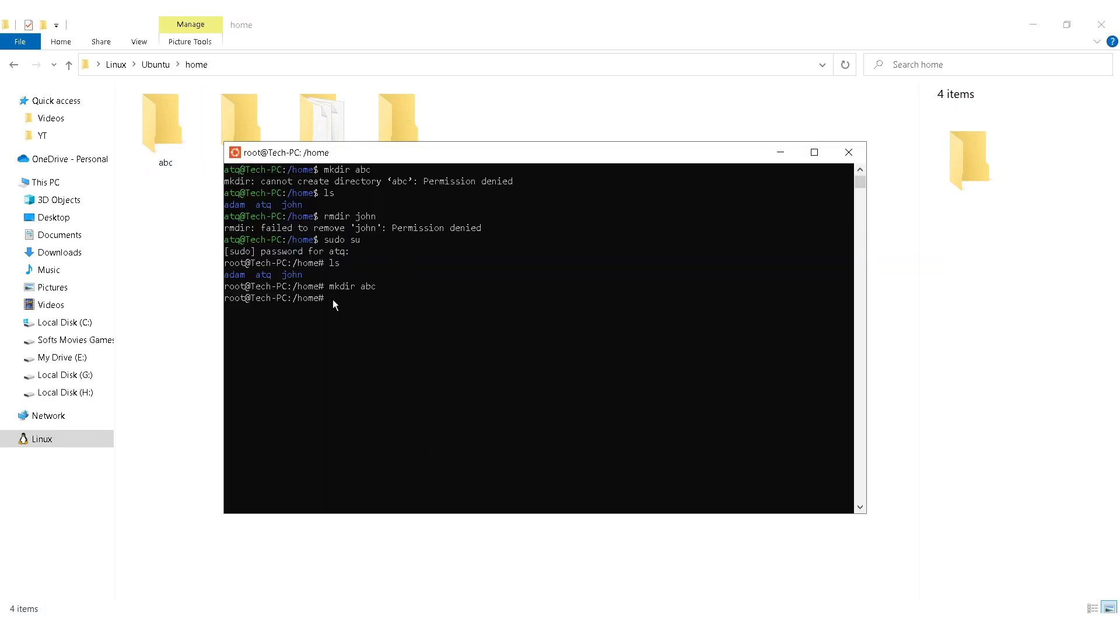
{"action": "type", "text": "ls"}
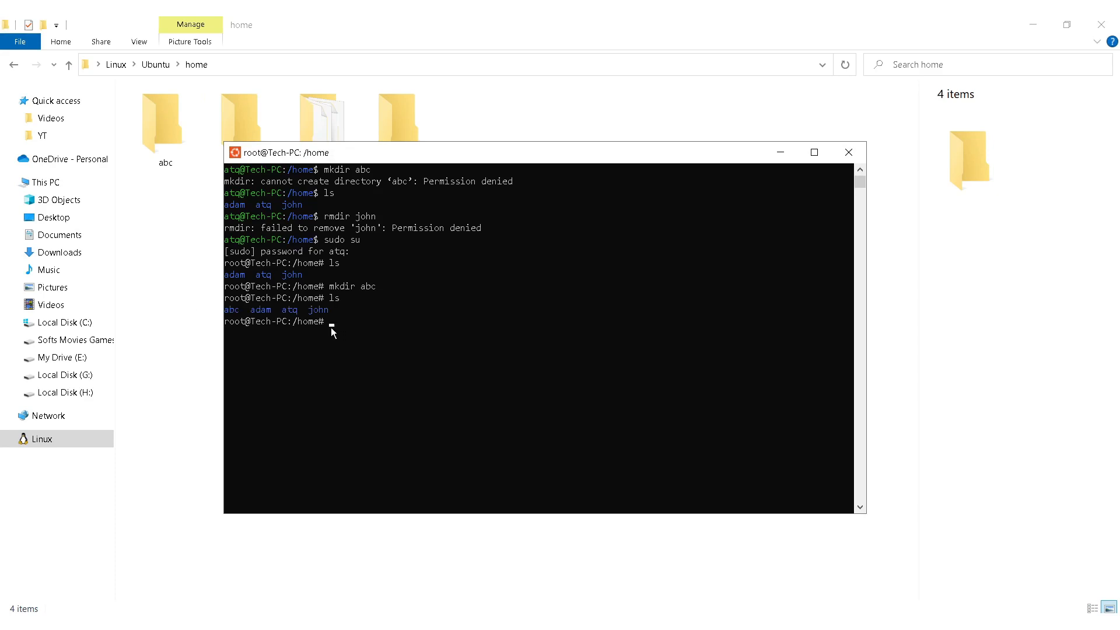
{"action": "type", "text": "rmdir"}
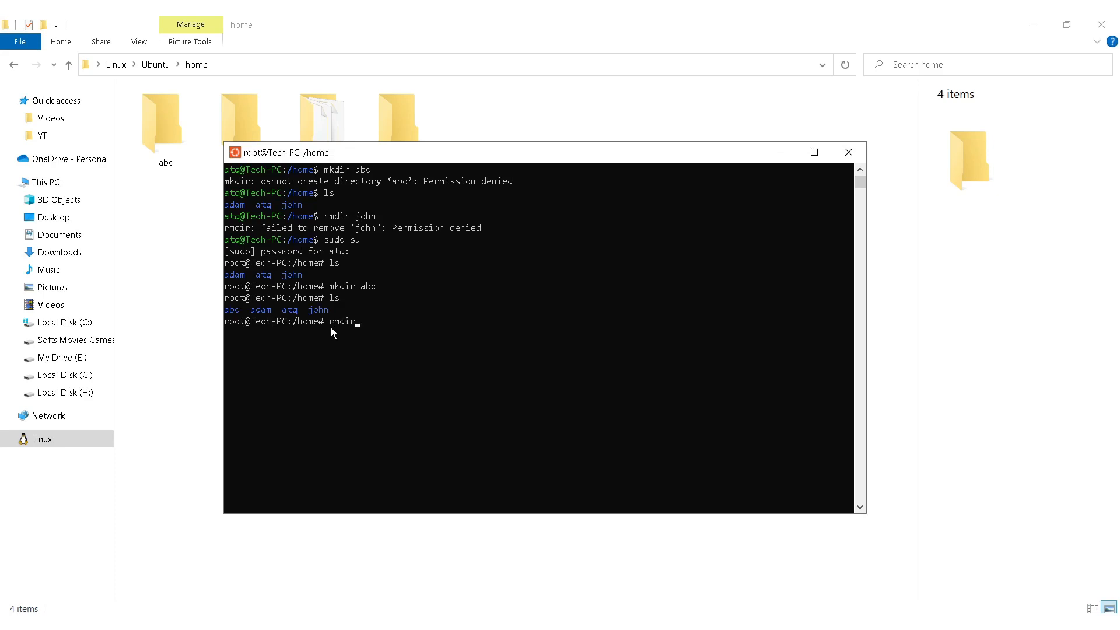
Step: Remove the abc folder with rmdir so /home lists only adam, atq and john
{"action": "type", "text": "abc"}
{"action": "type", "text": "ls"}
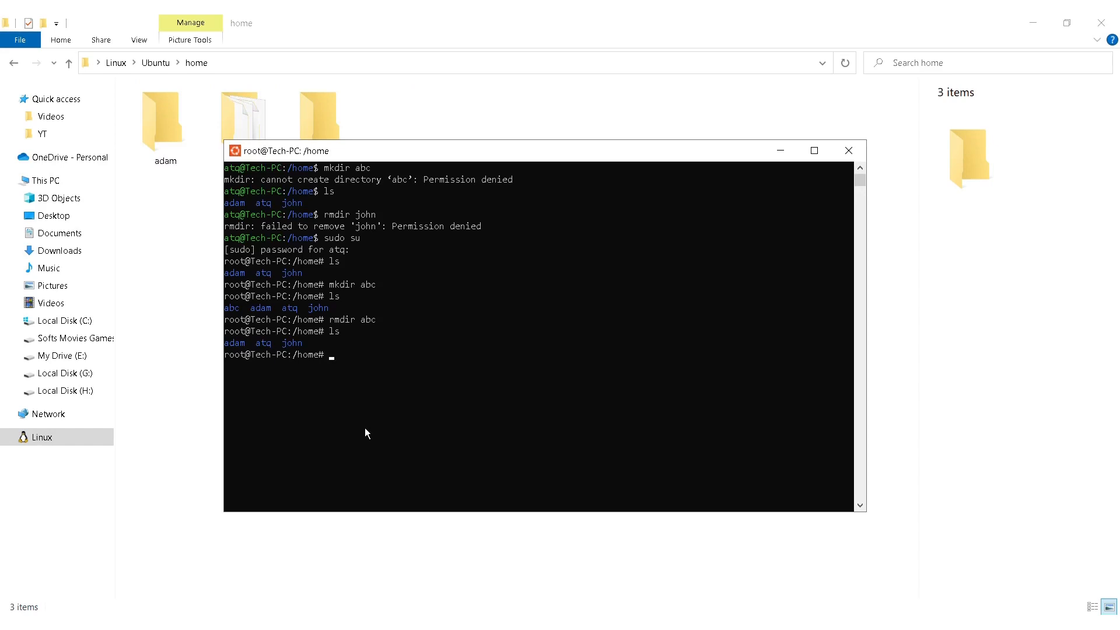
{"action": "type", "text": "e"}
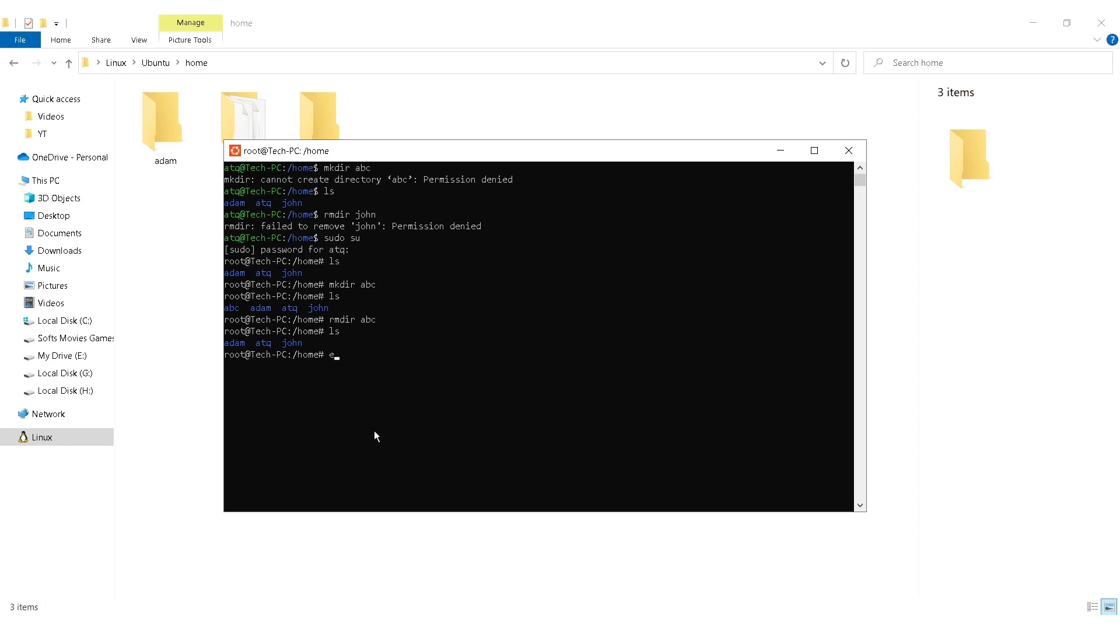
Step: Exit the root shell back to the atq prompt, then enter exit again
{"action": "type", "text": "xit"}
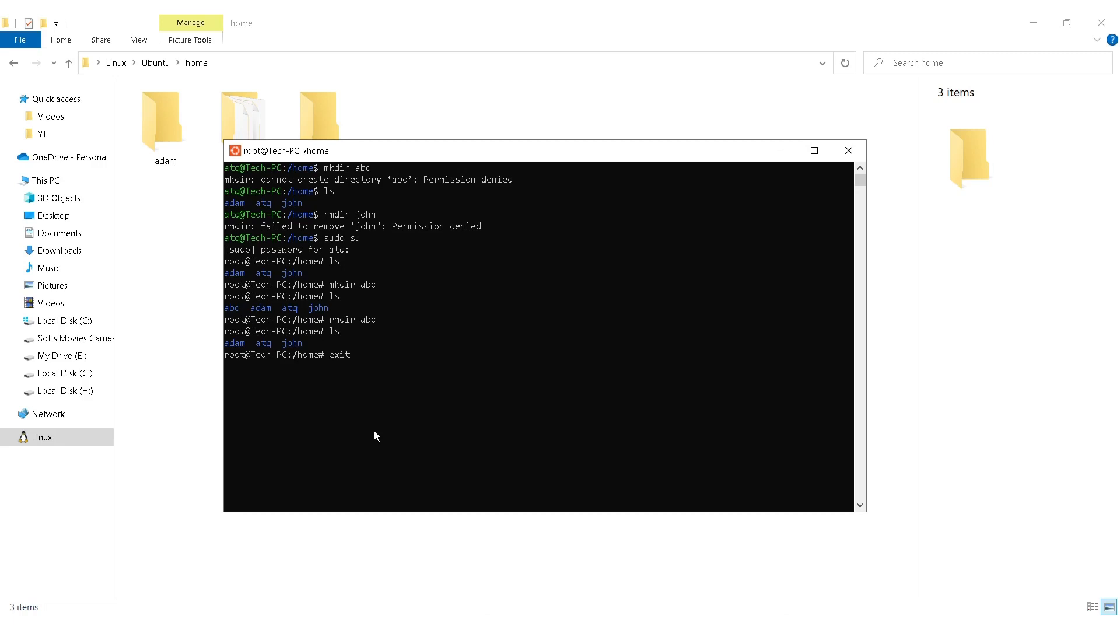
{"action": "key", "text": "Return"}
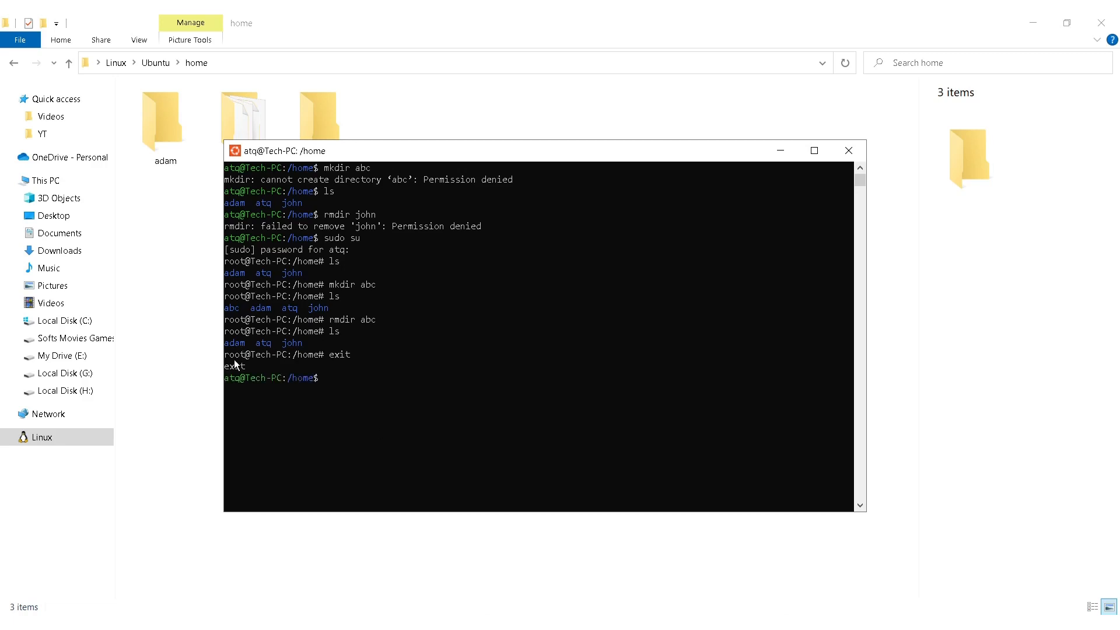
{"action": "mouse_move", "coordinate": [256, 201]}
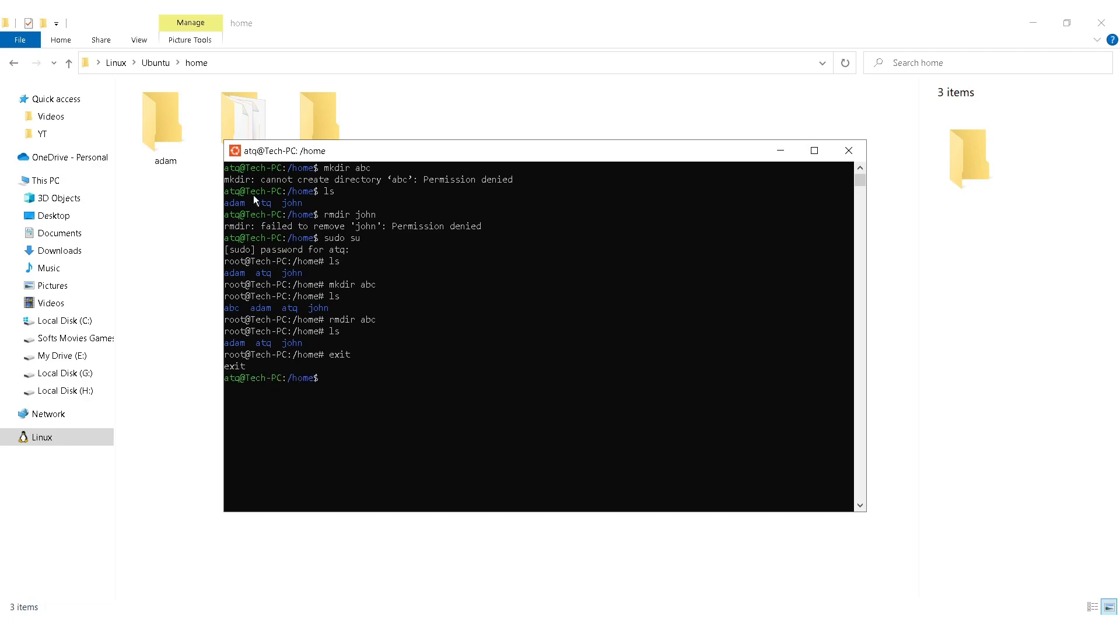
{"action": "mouse_move", "coordinate": [329, 392]}
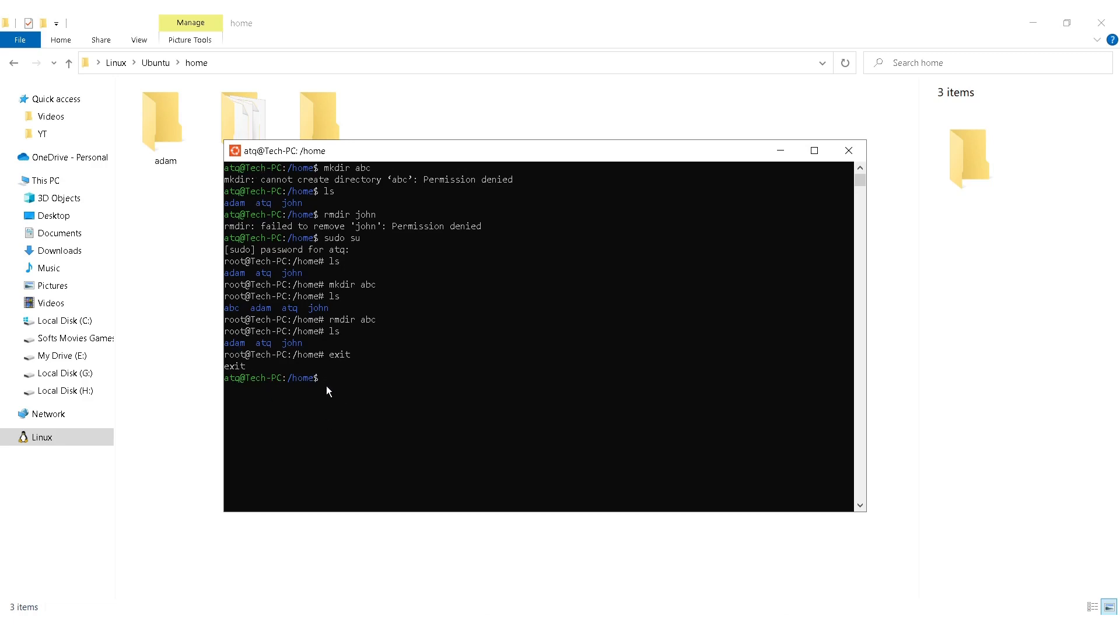
{"action": "type", "text": "exi"}
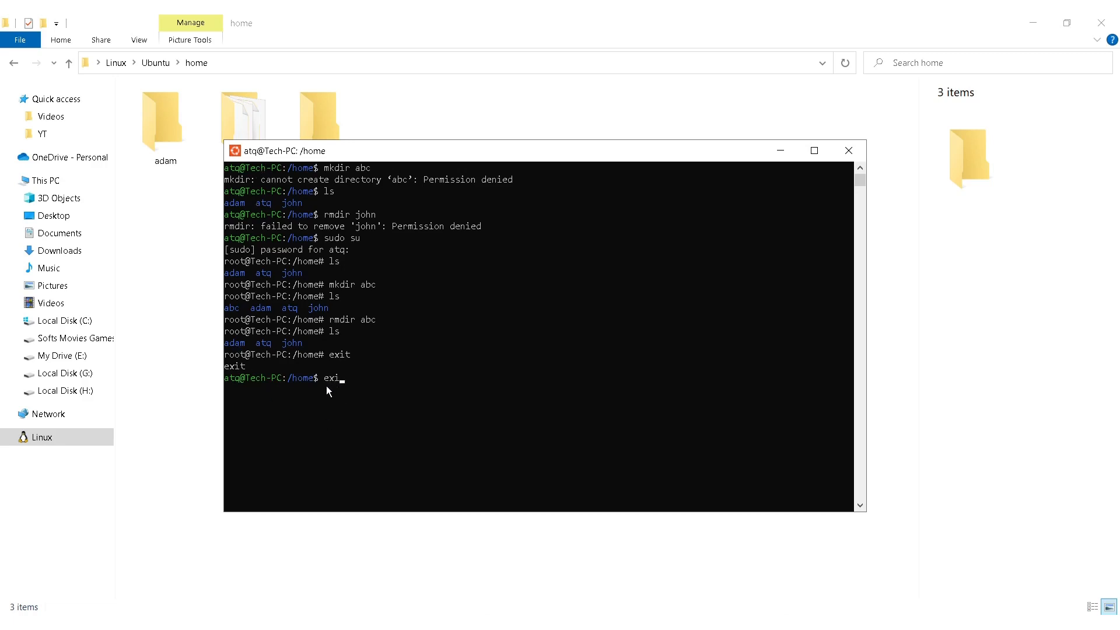
{"action": "type", "text": "t"}
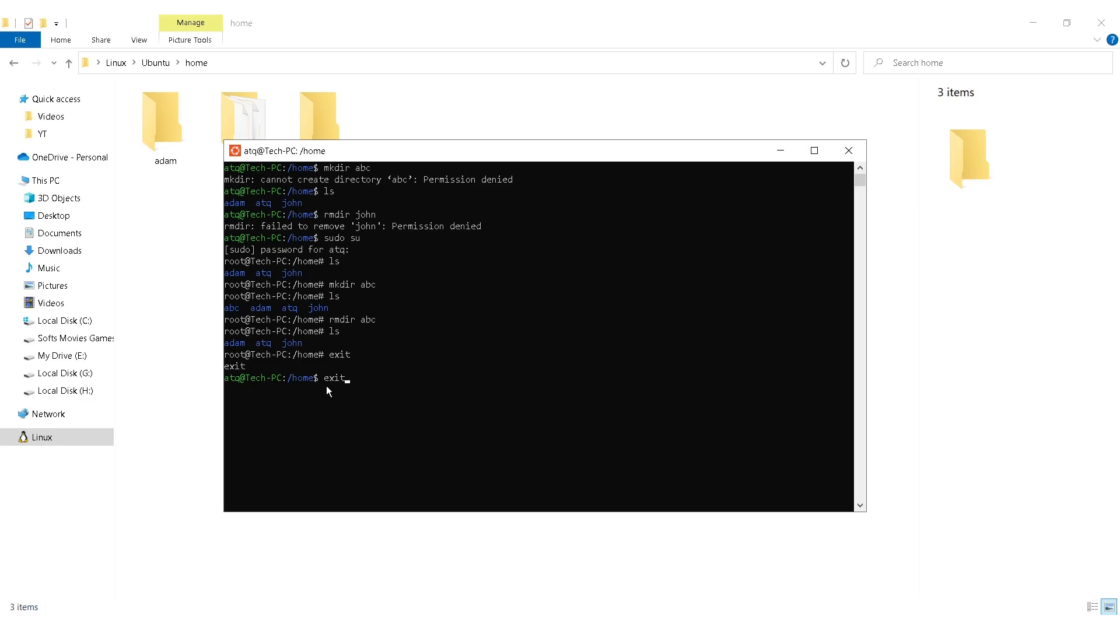